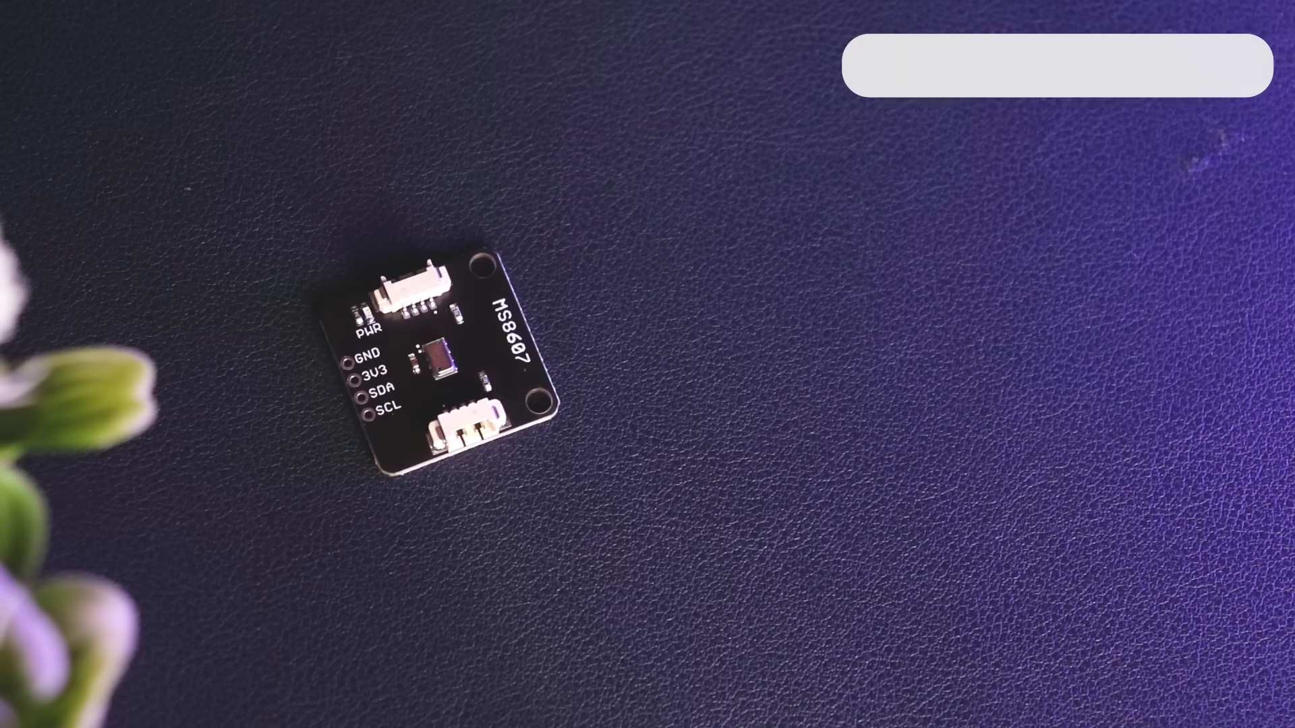
pyautogui.write('Provided wit')
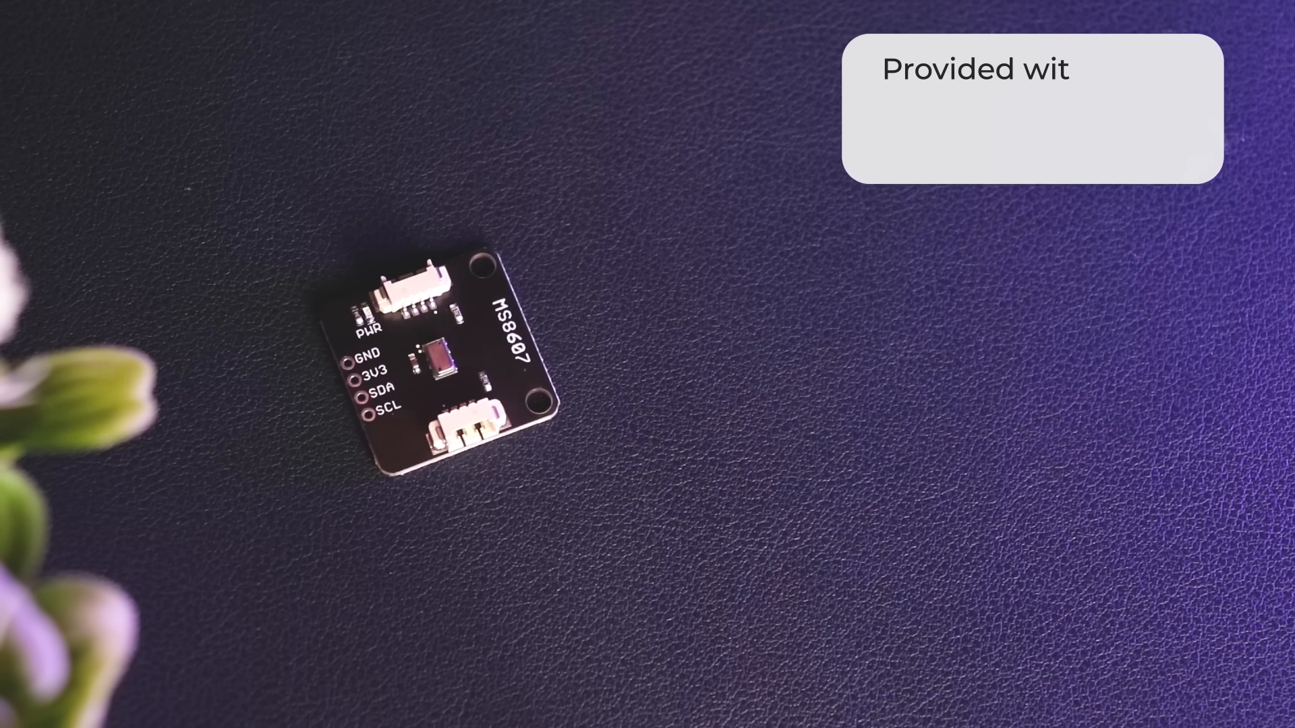